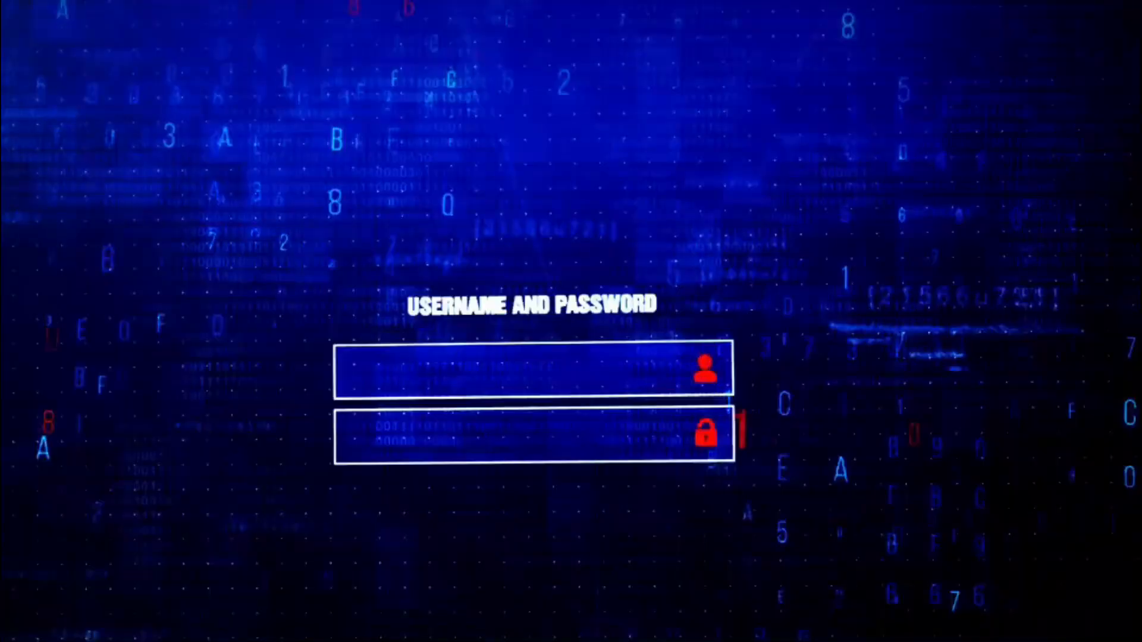
{"action": "type", "text": "ADMINISTw"}
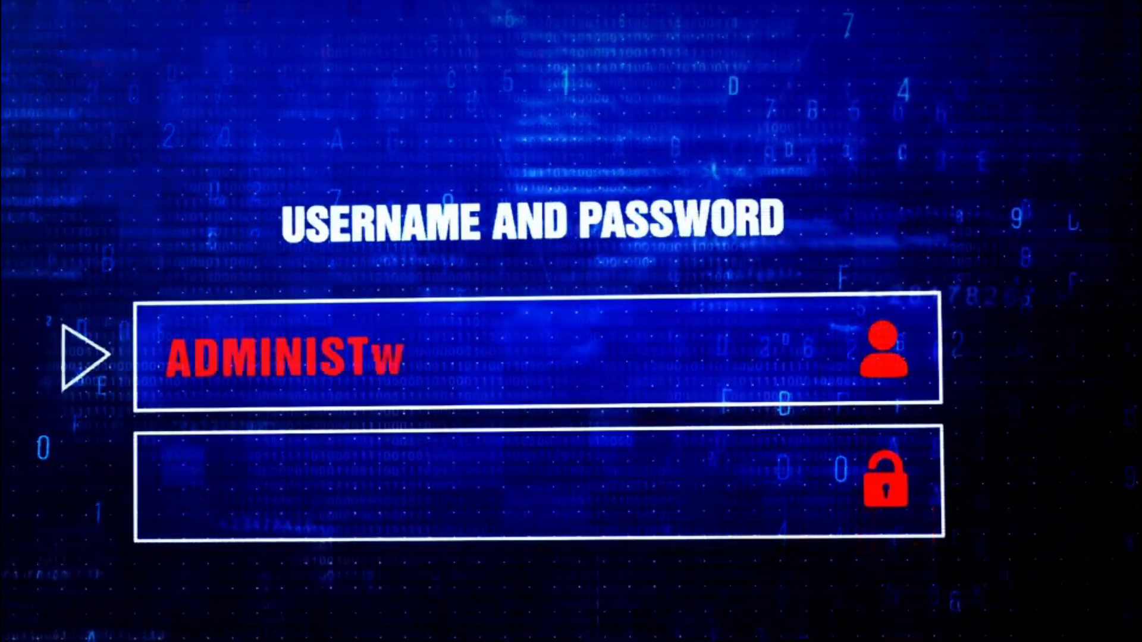